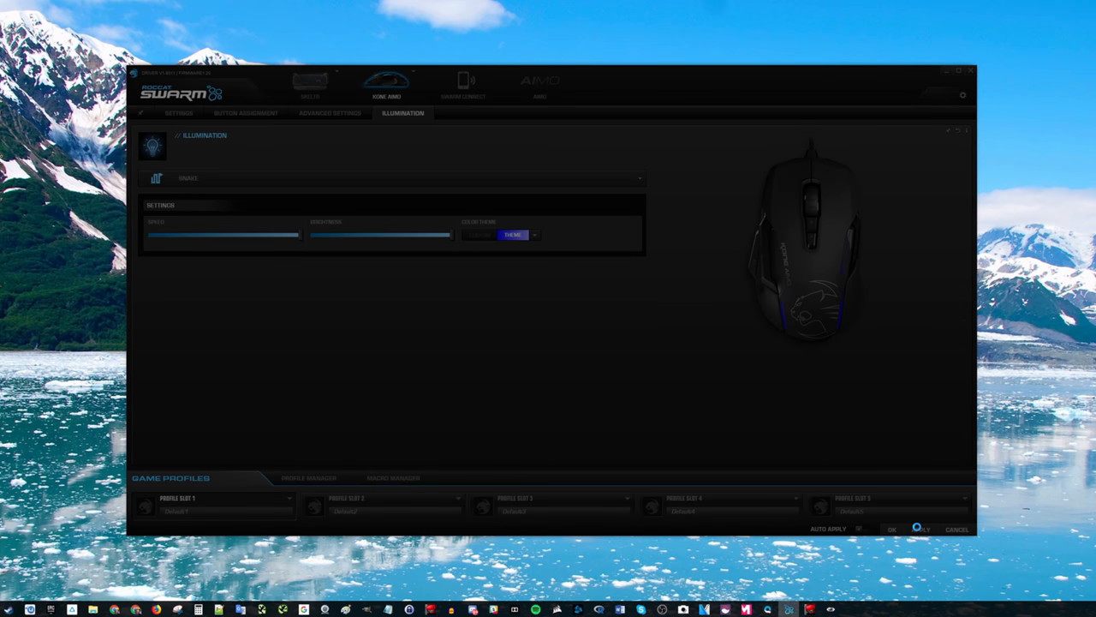
- Apply the Snake illumination effect, keeping its current speed, brightness and colour theme, to the Kone AIMO
left_click(246, 112)
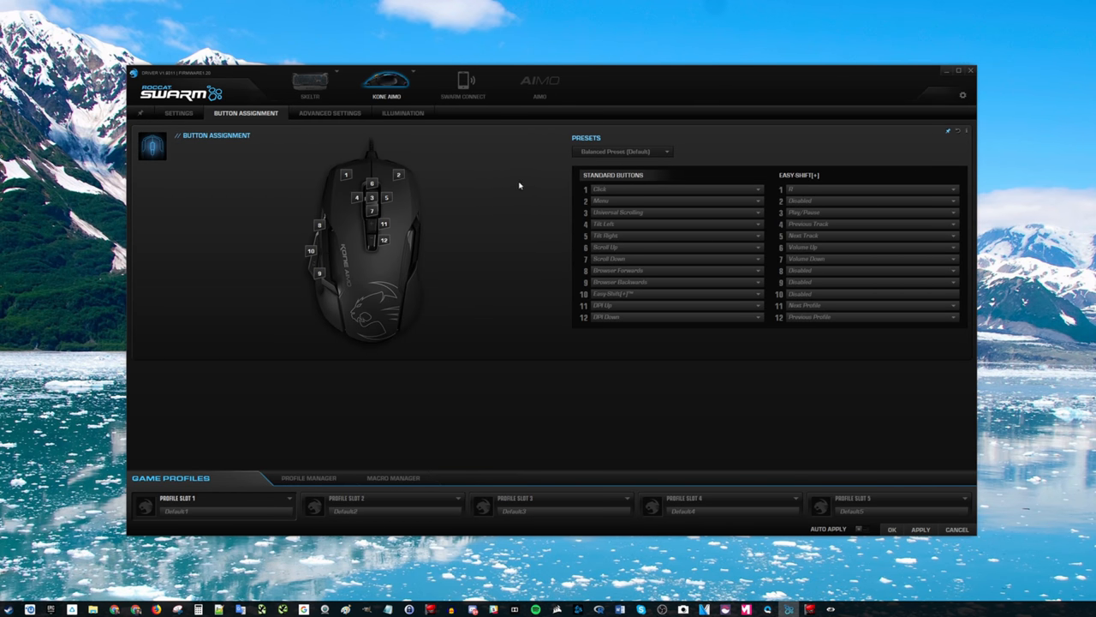
mouse_move(656, 247)
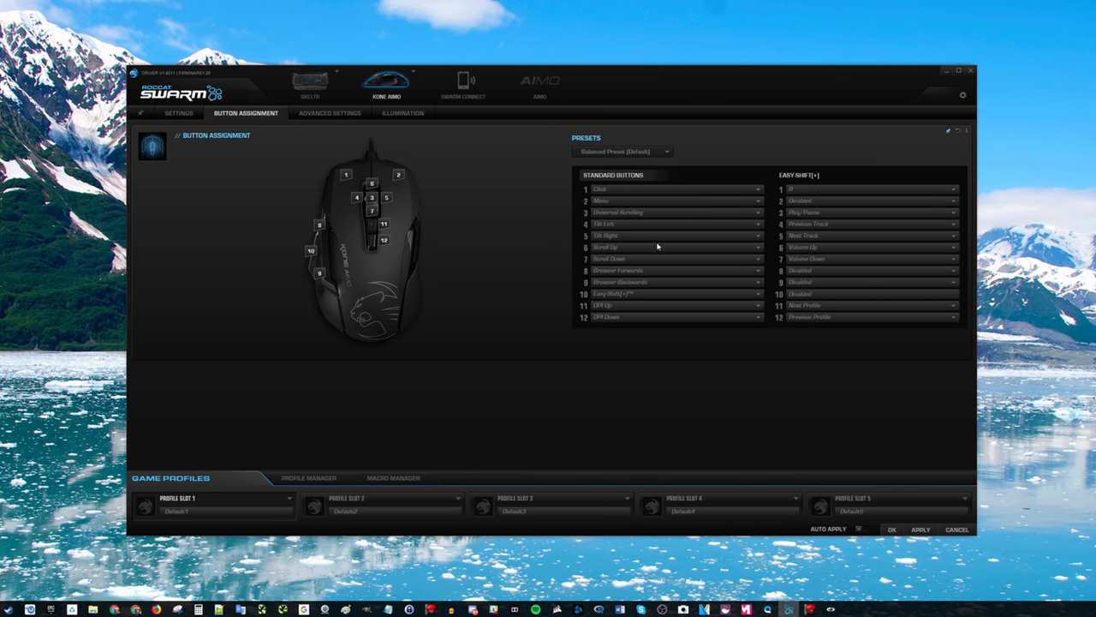